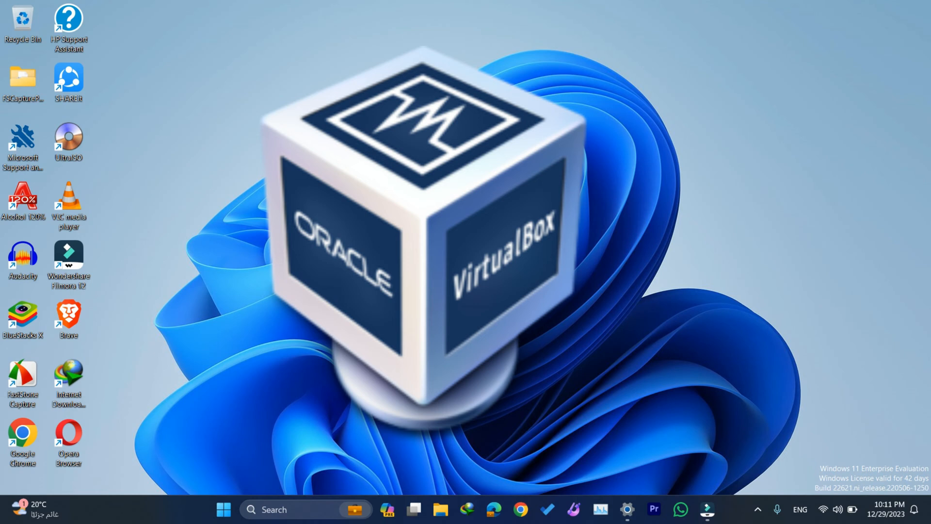
Step: Launch Chrome and search Google for 'virtualbox download'
{"action": "left_click", "coordinate": [520, 510]}
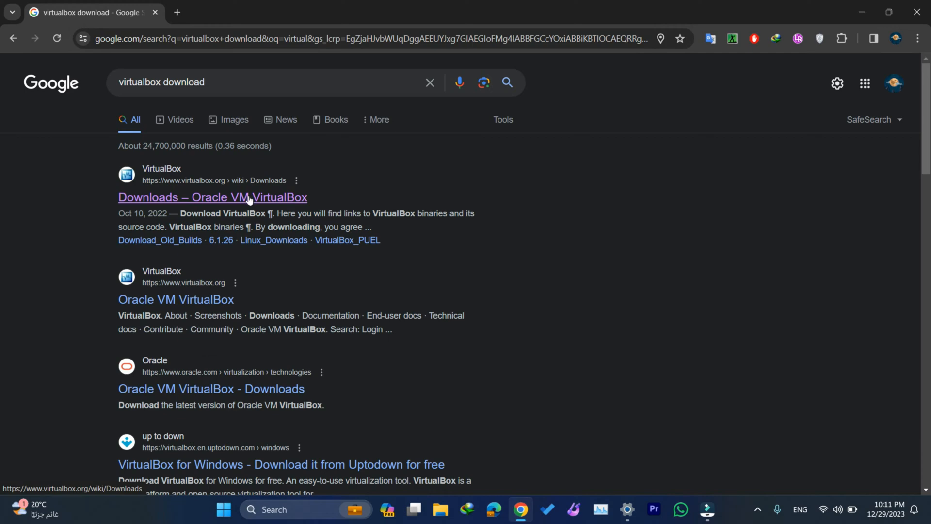
Step: Open the 'Downloads – Oracle VM VirtualBox' result listing the 7.0.12 packages
{"action": "left_click", "coordinate": [212, 197]}
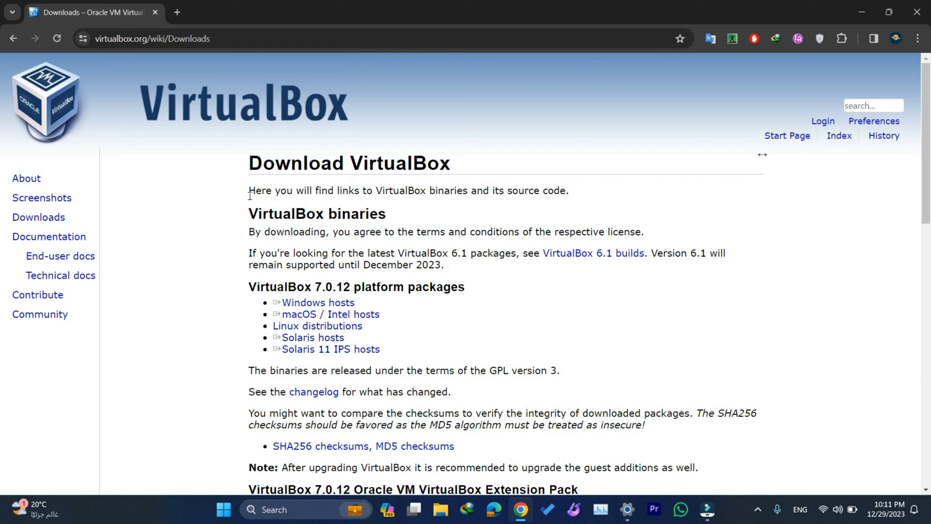
{"action": "mouse_move", "coordinate": [165, 256]}
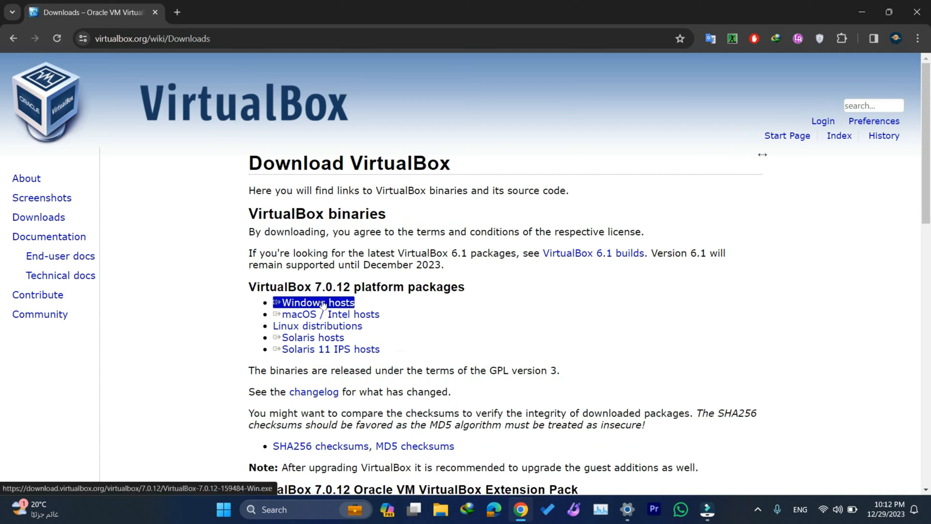
Step: Download the 105 MB Windows hosts installer with IDM and select it in Downloads\Programs
{"action": "left_click", "coordinate": [317, 303]}
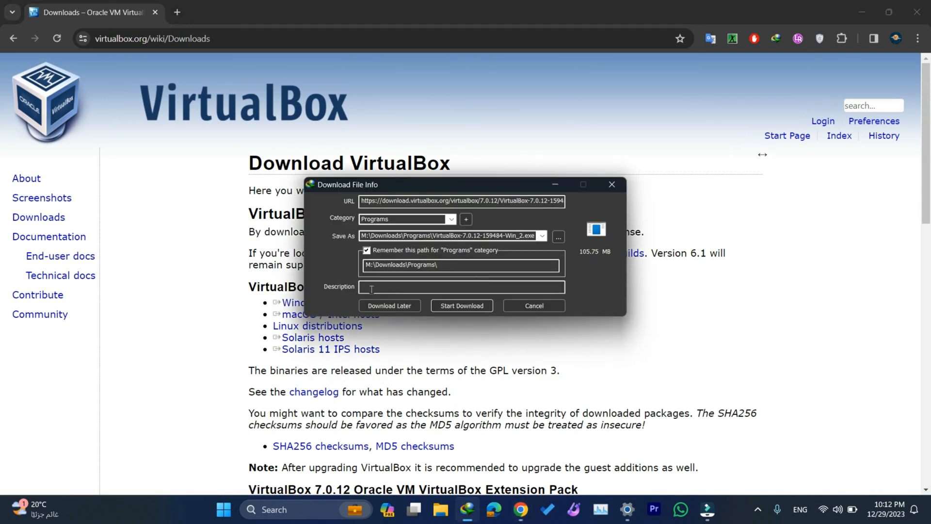
{"action": "left_click", "coordinate": [461, 305]}
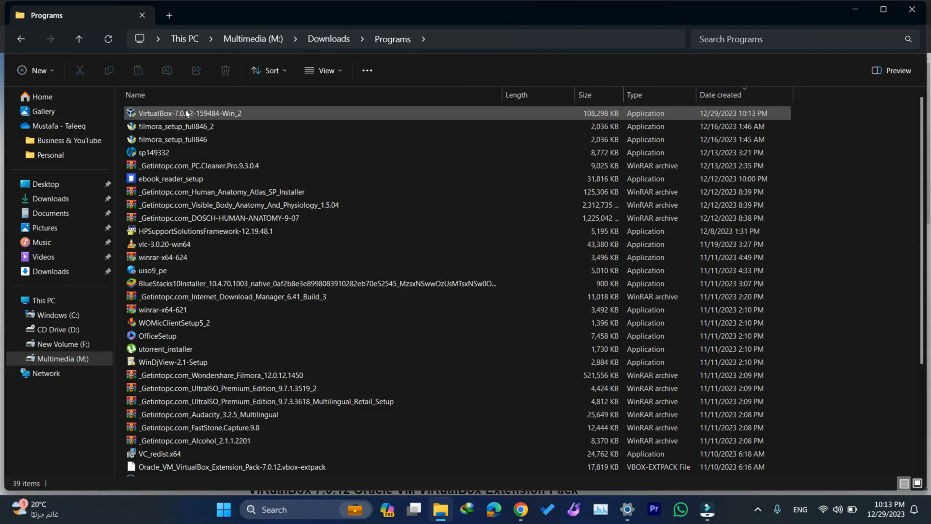
{"action": "left_click", "coordinate": [190, 113]}
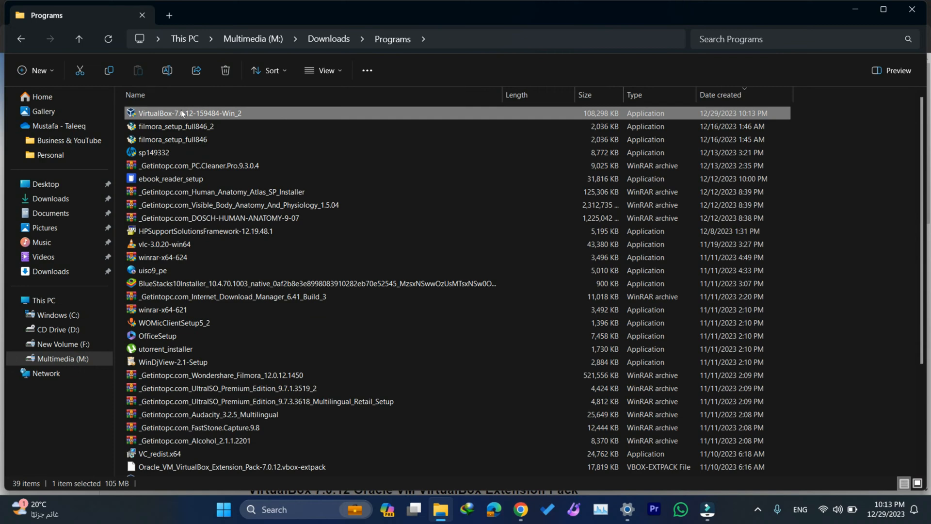
{"action": "mouse_move", "coordinate": [400, 362]}
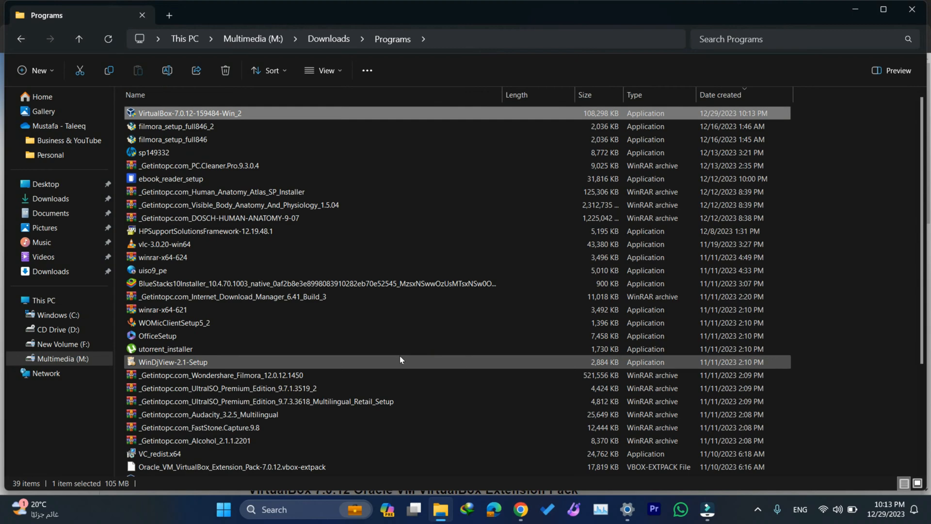
Step: Run the VirtualBox 7.0.12 installer with default features, accepting the network interface reset
{"action": "double_click", "coordinate": [190, 113]}
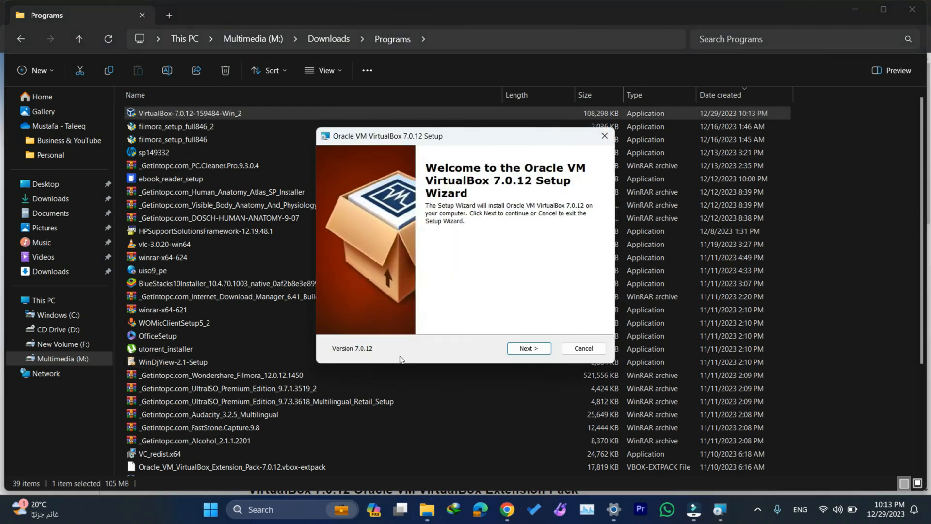
{"action": "mouse_move", "coordinate": [528, 348]}
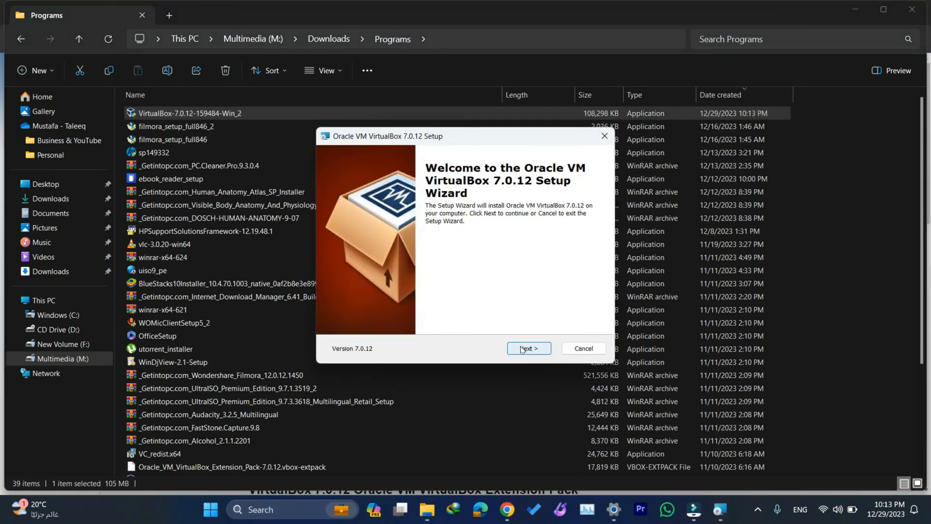
{"action": "left_click", "coordinate": [527, 348]}
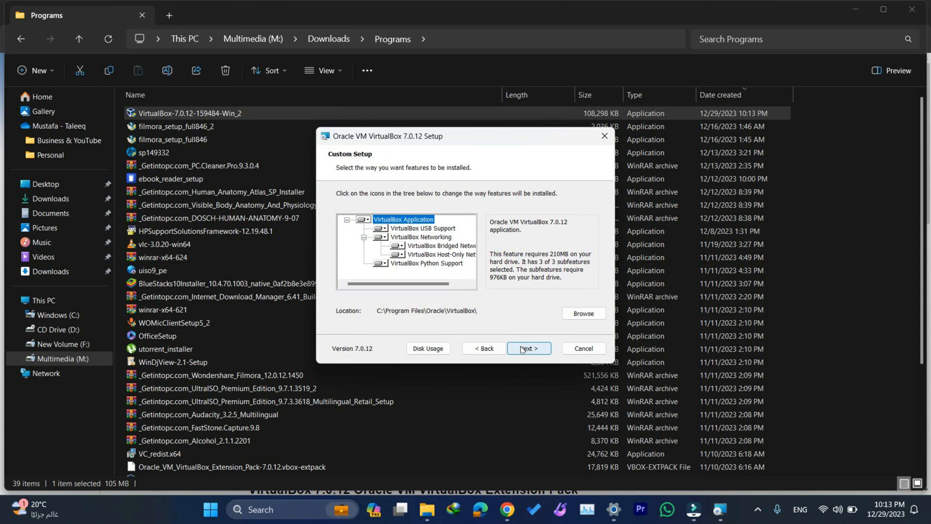
{"action": "left_click", "coordinate": [527, 348]}
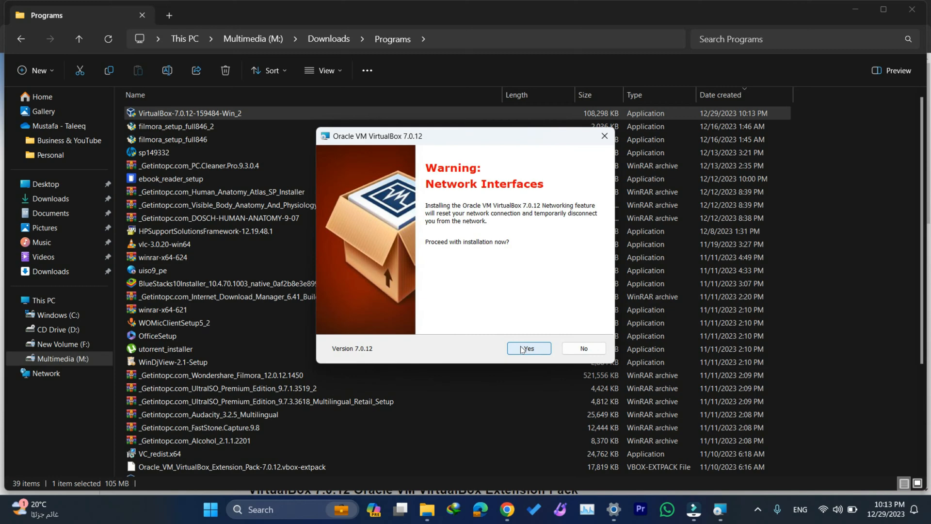
{"action": "left_click", "coordinate": [527, 348]}
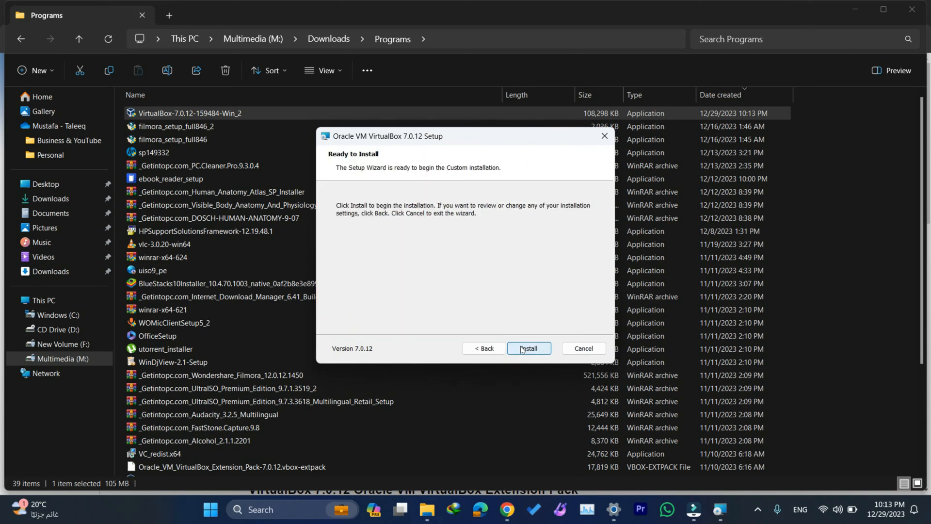
Step: Complete the installation, finish the wizard, and launch the VirtualBox Manager
{"action": "left_click", "coordinate": [528, 348]}
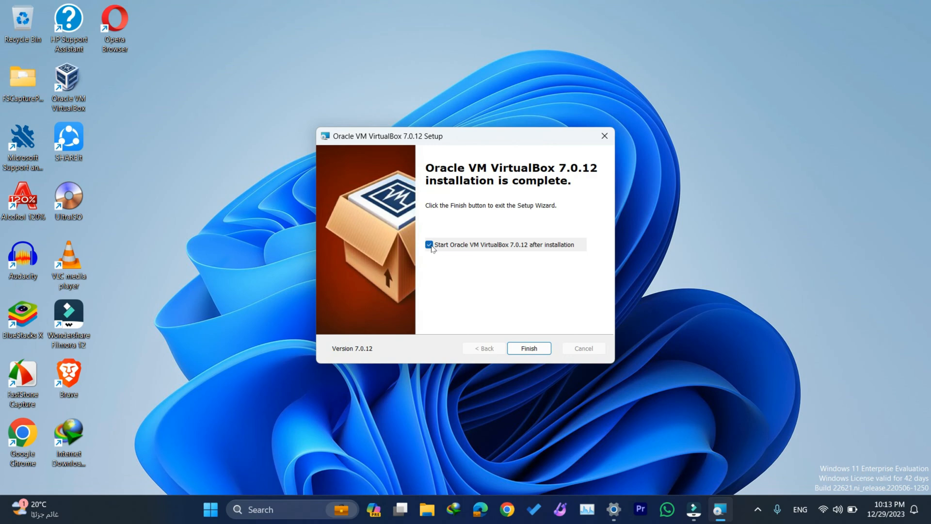
{"action": "left_click", "coordinate": [528, 348]}
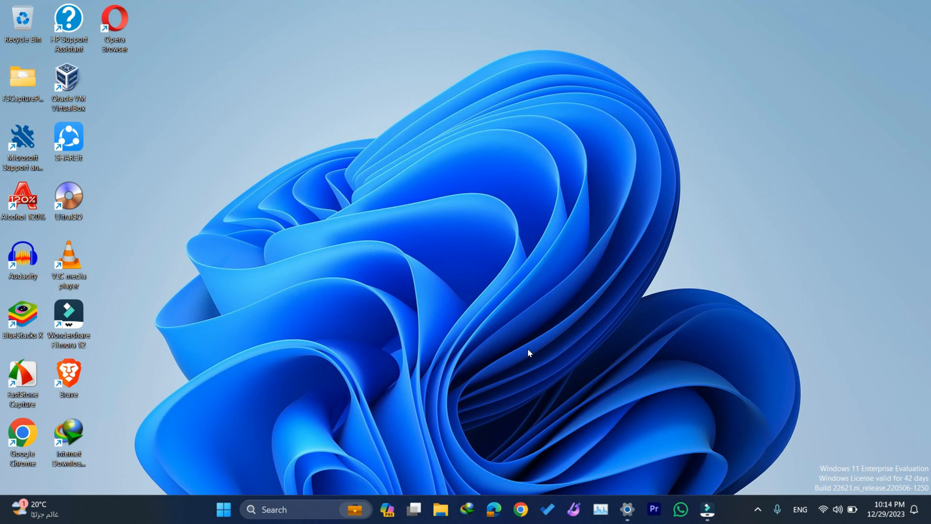
{"action": "double_click", "coordinate": [68, 80]}
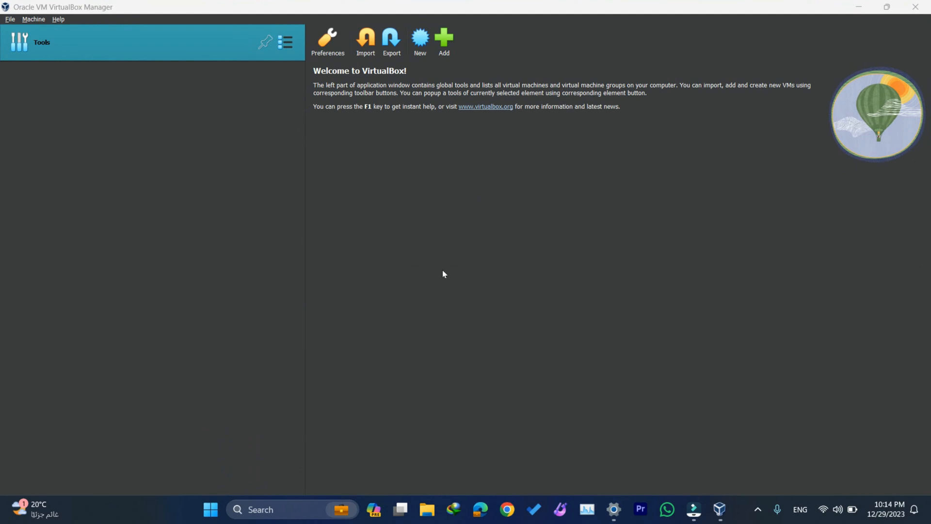
{"action": "mouse_move", "coordinate": [386, 328]}
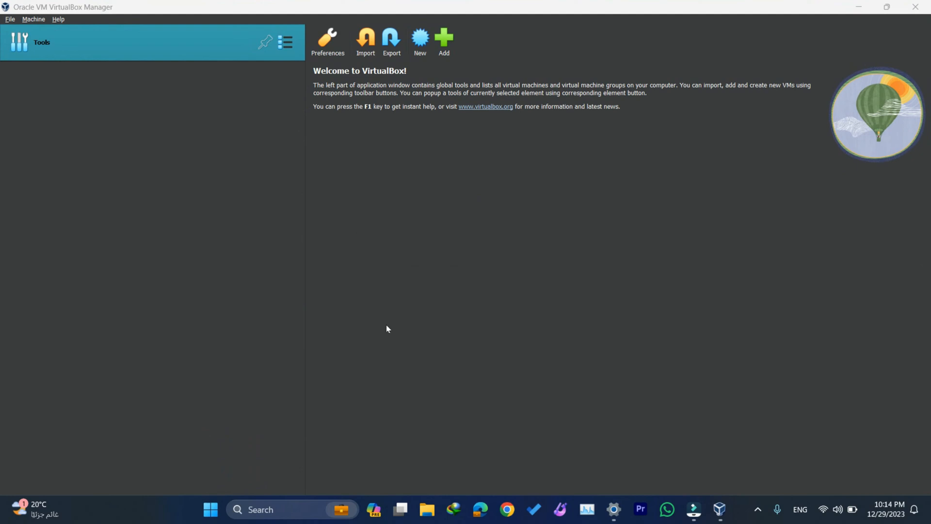
{"action": "left_click", "coordinate": [420, 38]}
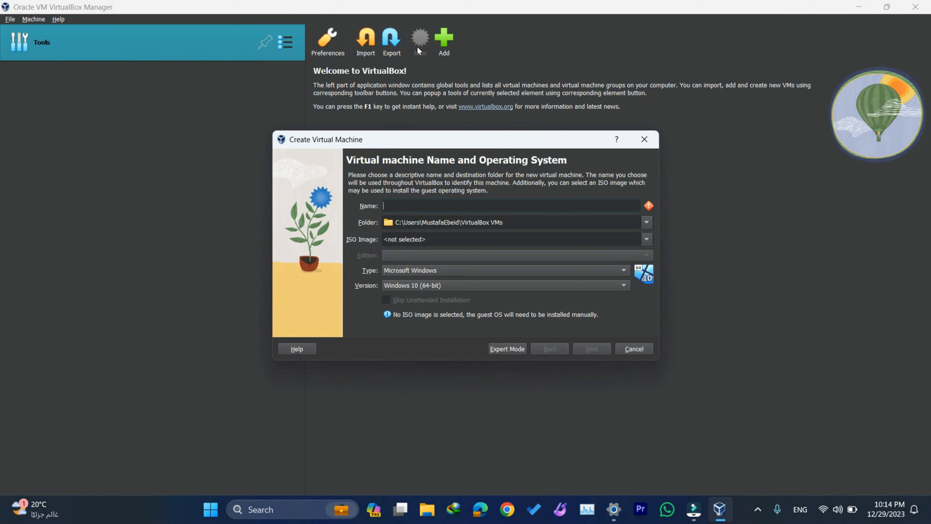
{"action": "mouse_move", "coordinate": [527, 341]}
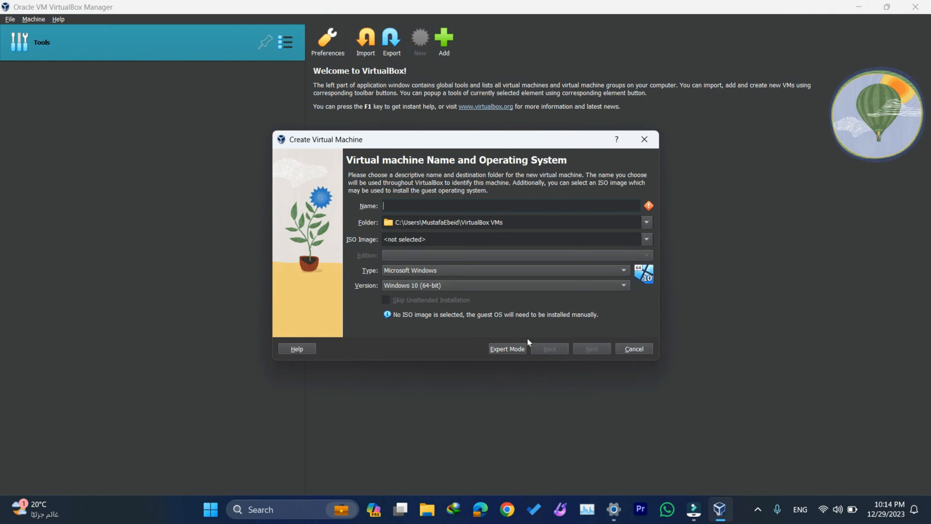
{"action": "mouse_move", "coordinate": [633, 349]}
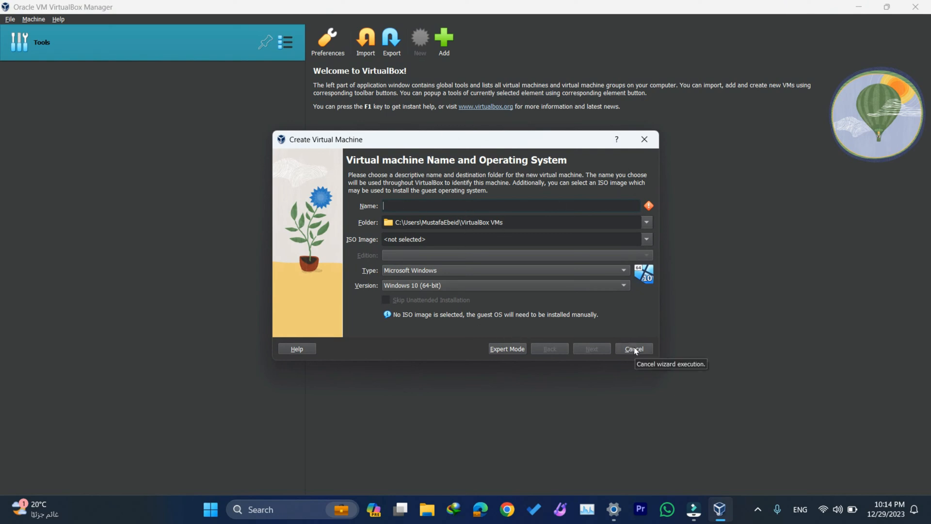
{"action": "left_click", "coordinate": [633, 348]}
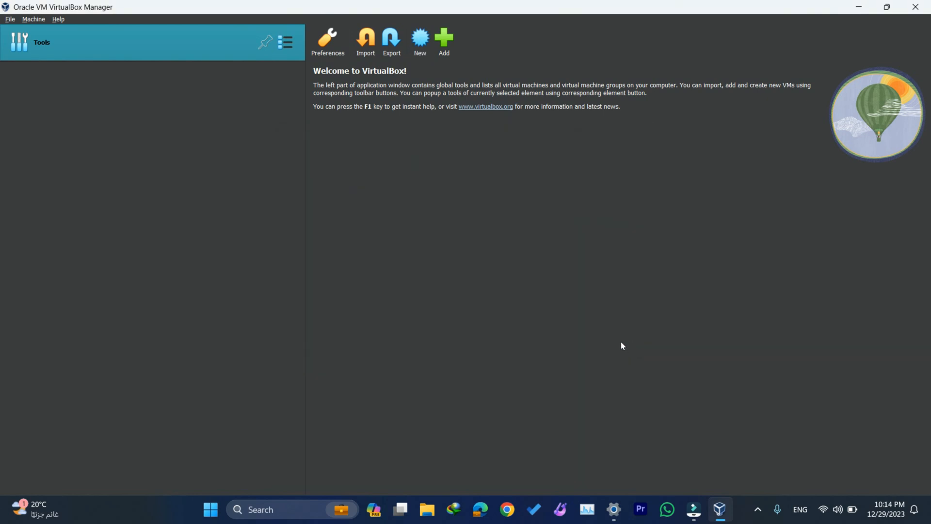
{"action": "mouse_move", "coordinate": [900, 487]}
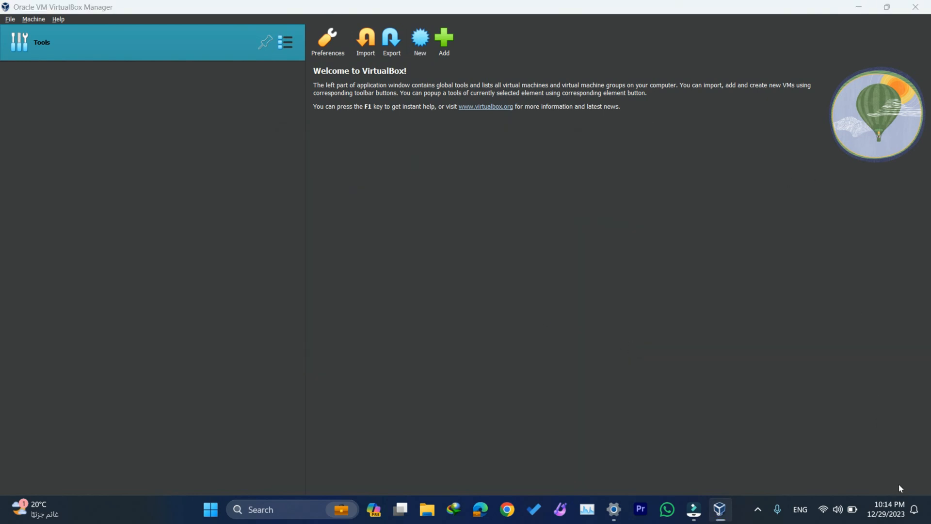